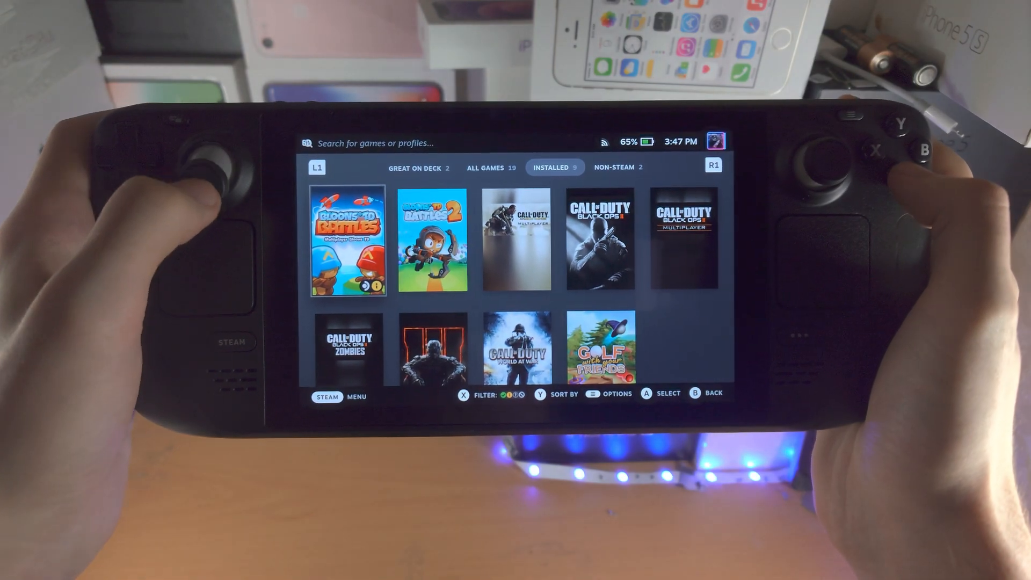
Move the library from Installed through All Games to the Non-Steam tab.
{"action": "left_click", "coordinate": [610, 165]}
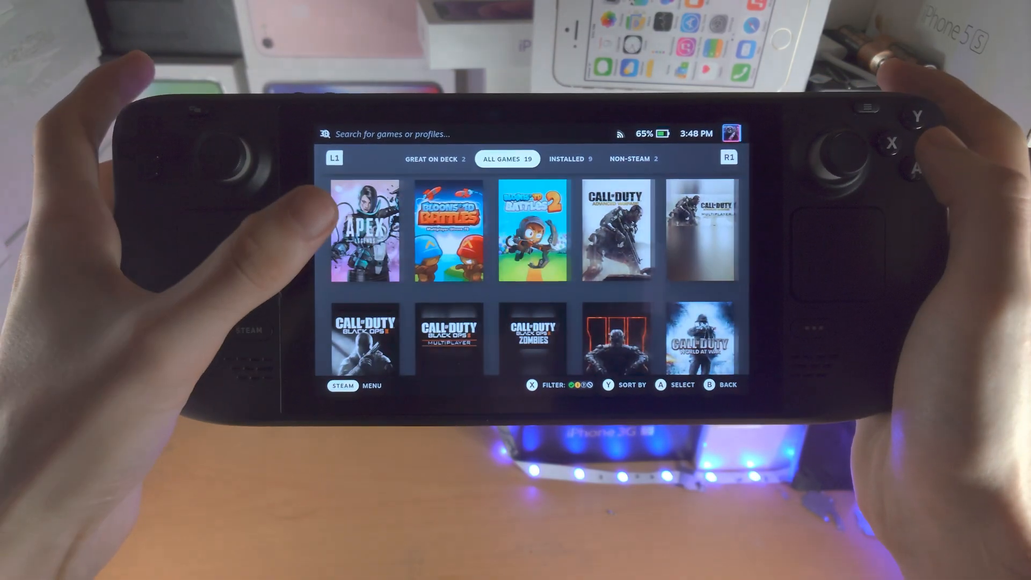
{"action": "left_click", "coordinate": [629, 159]}
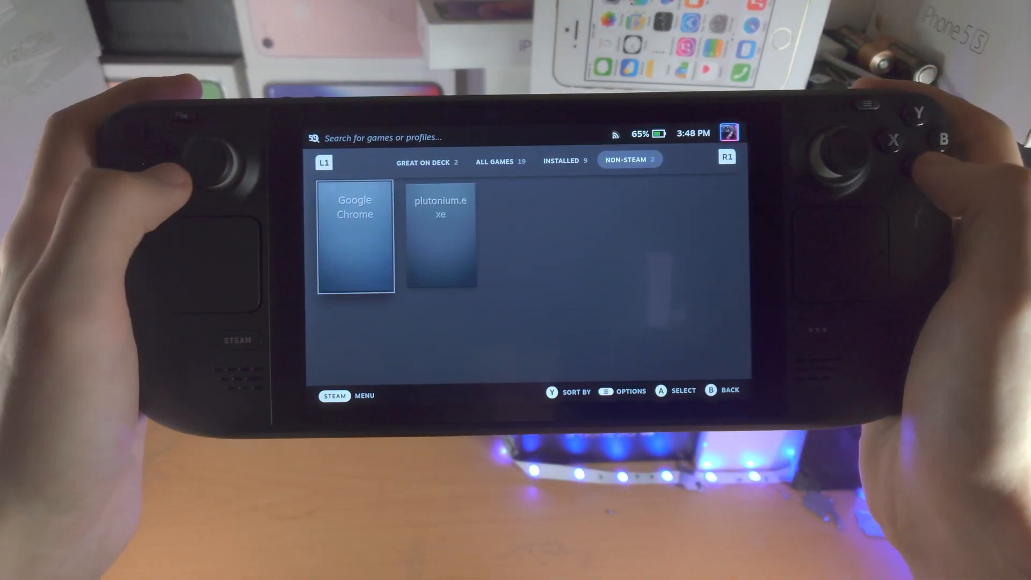
Select the Google Chrome tile and start it with the green Play button.
{"action": "left_click", "coordinate": [356, 237]}
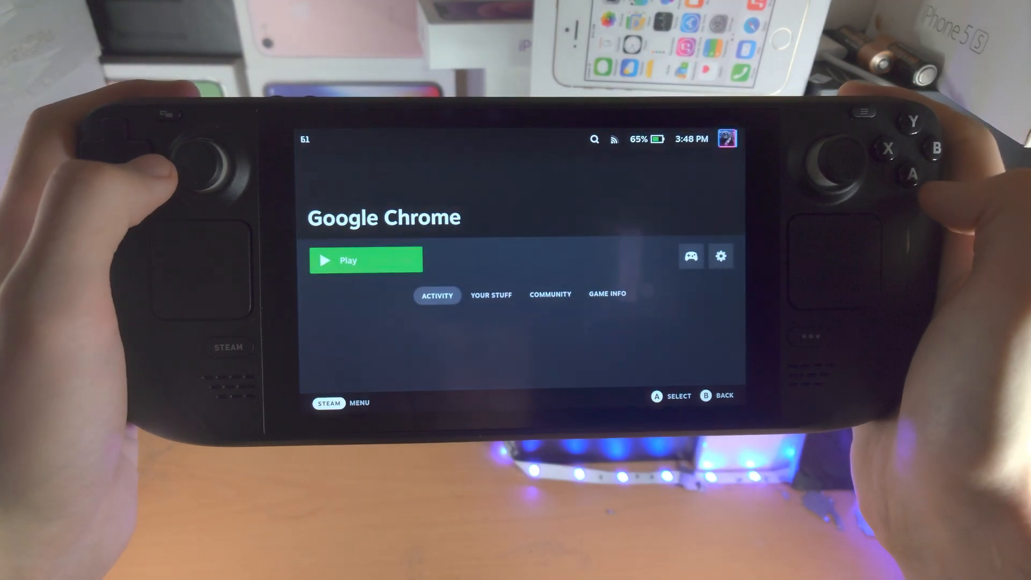
{"action": "left_click", "coordinate": [365, 260]}
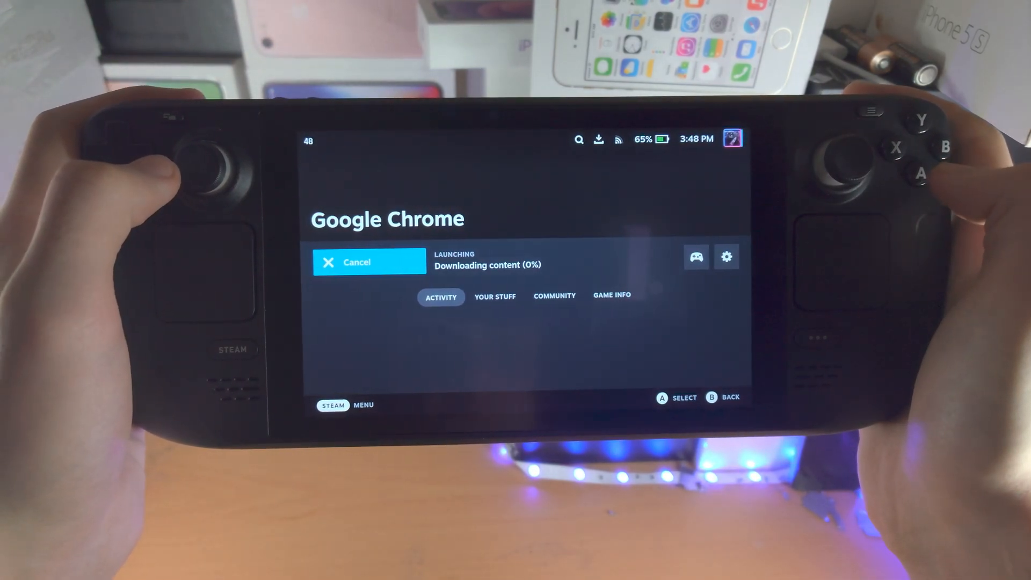